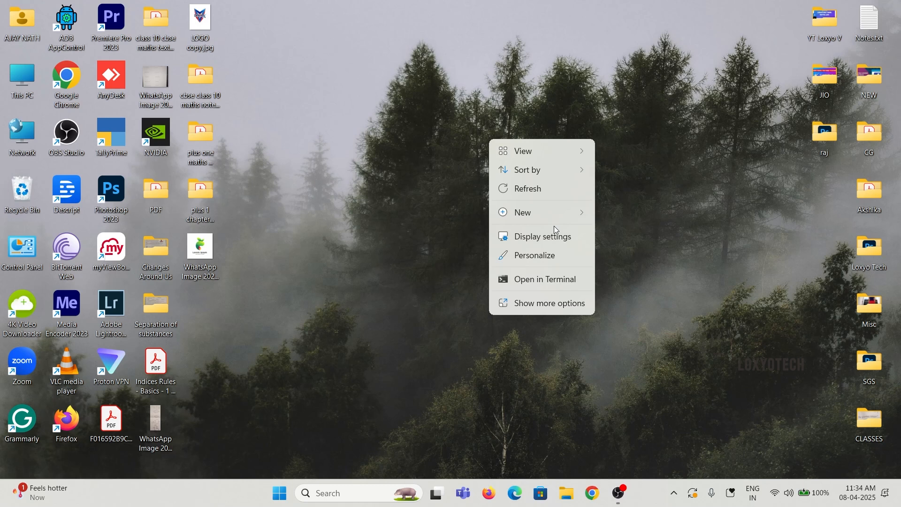
- Confirm the PC is on the Beta Insider channel, then return to Windows Update
left_click(279, 492)
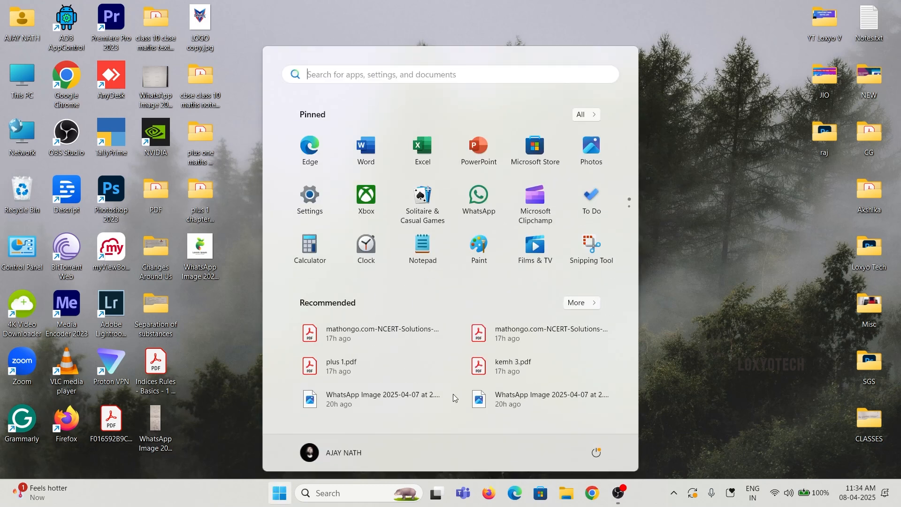
left_click(309, 200)
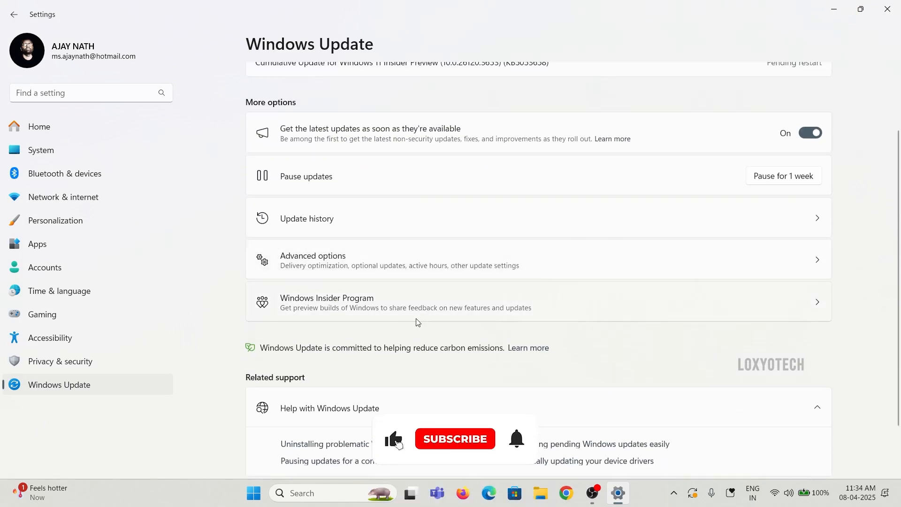
left_click(327, 298)
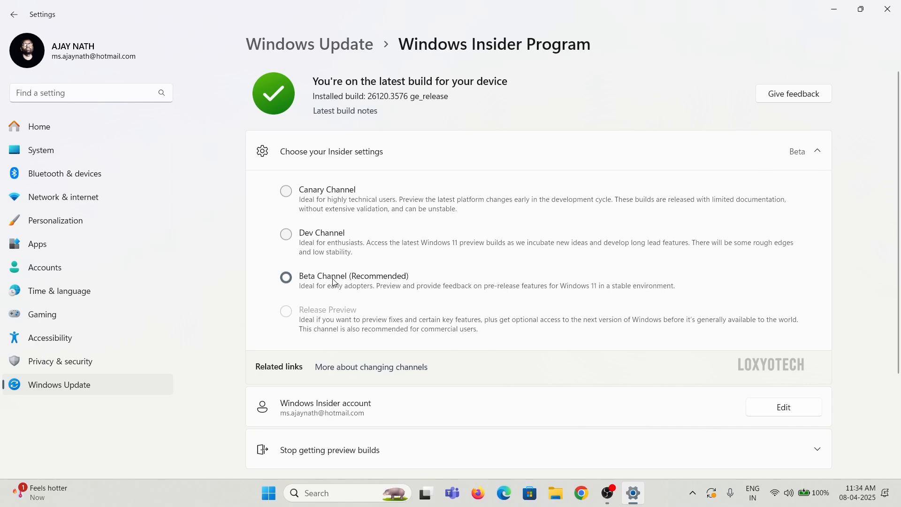
left_click(286, 277)
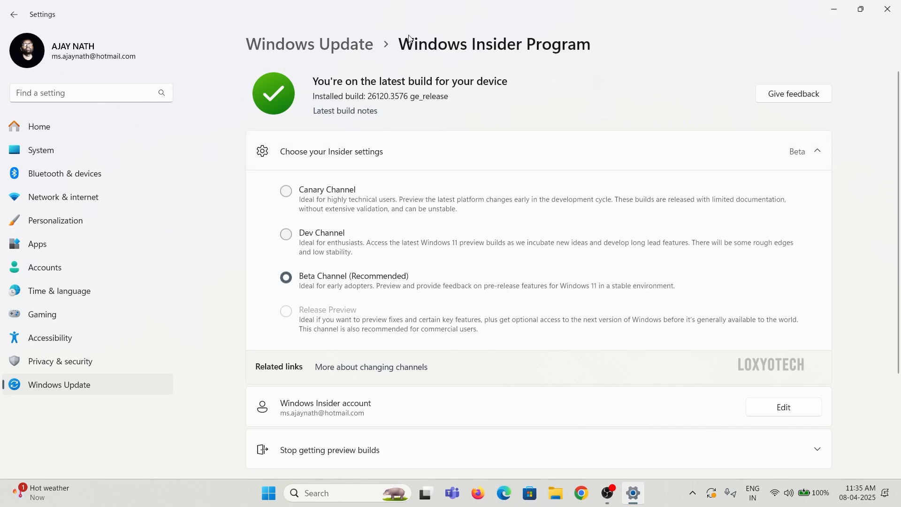
left_click(14, 14)
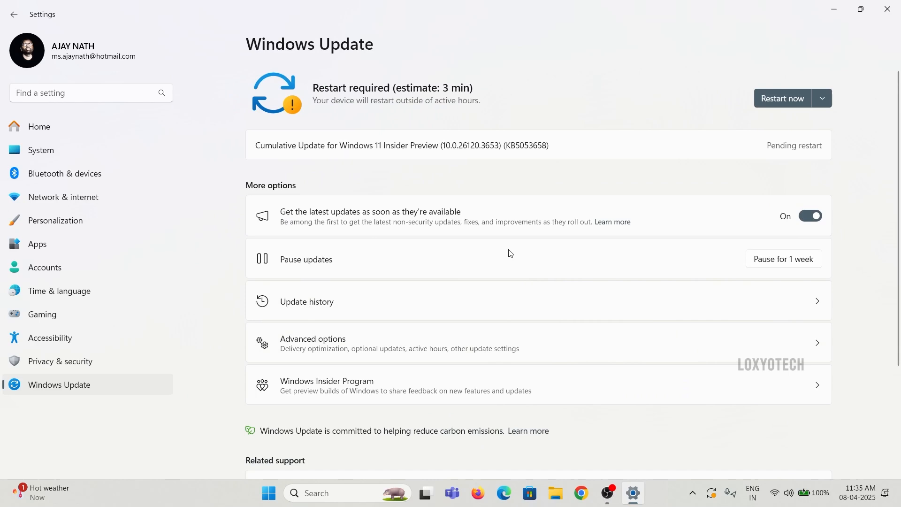
mouse_move(581, 265)
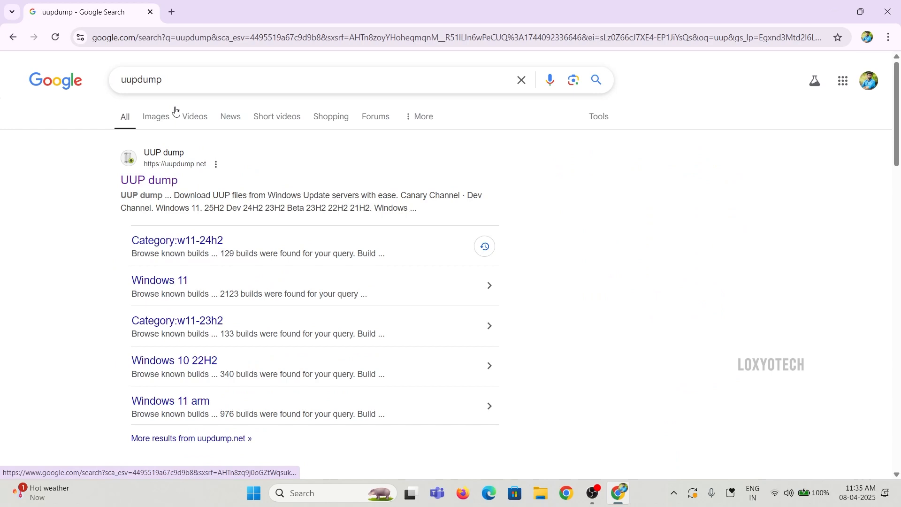
- Open uupdump.net and browse Windows 11 > 25H2 Dev to list its six builds
left_click(148, 180)
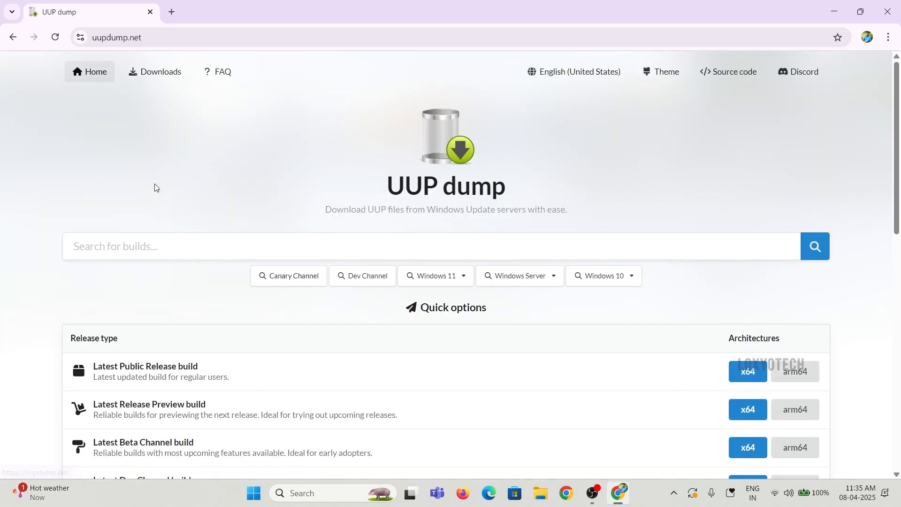
mouse_move(148, 254)
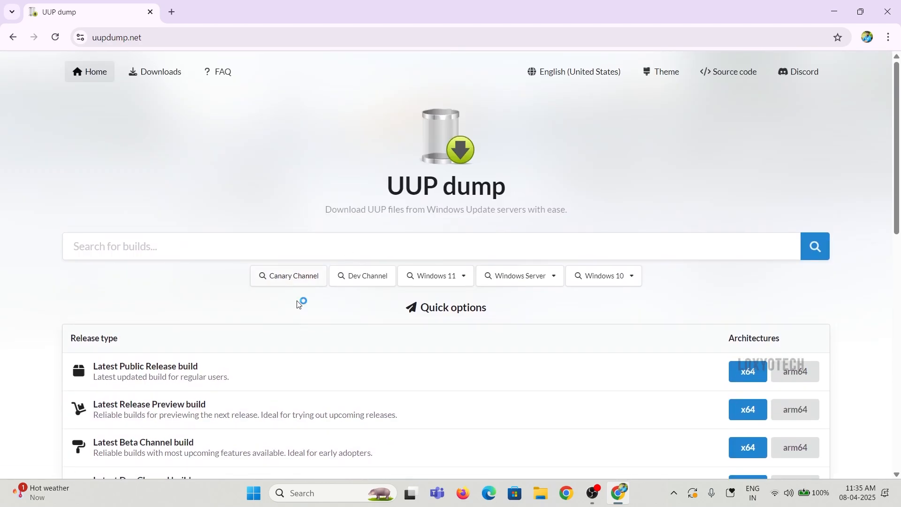
left_click(436, 276)
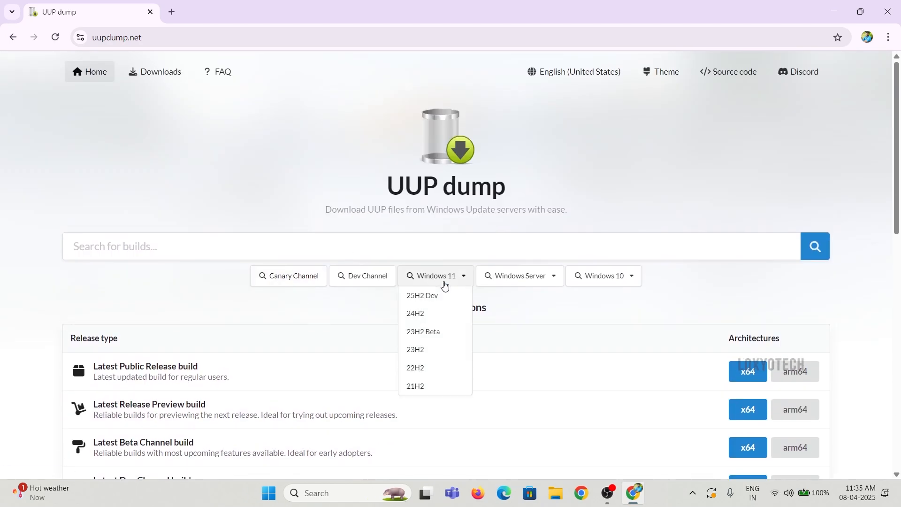
left_click(421, 295)
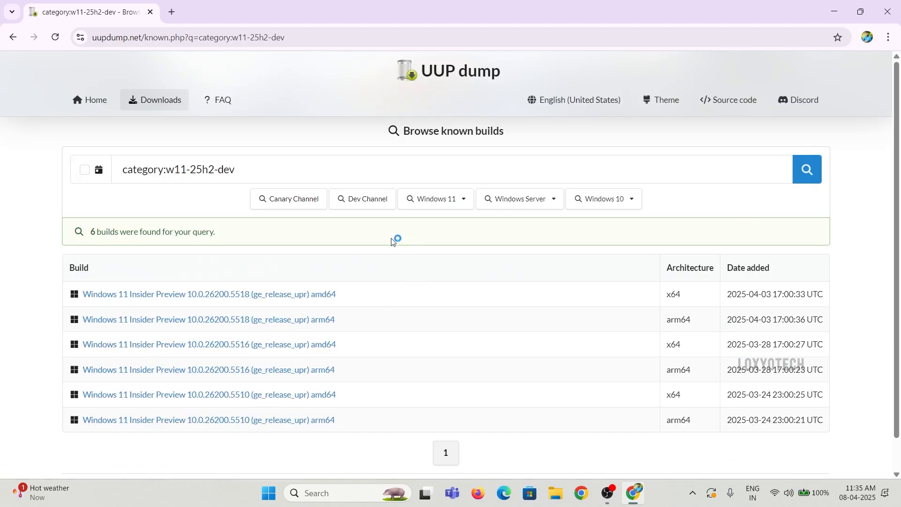
mouse_move(438, 230)
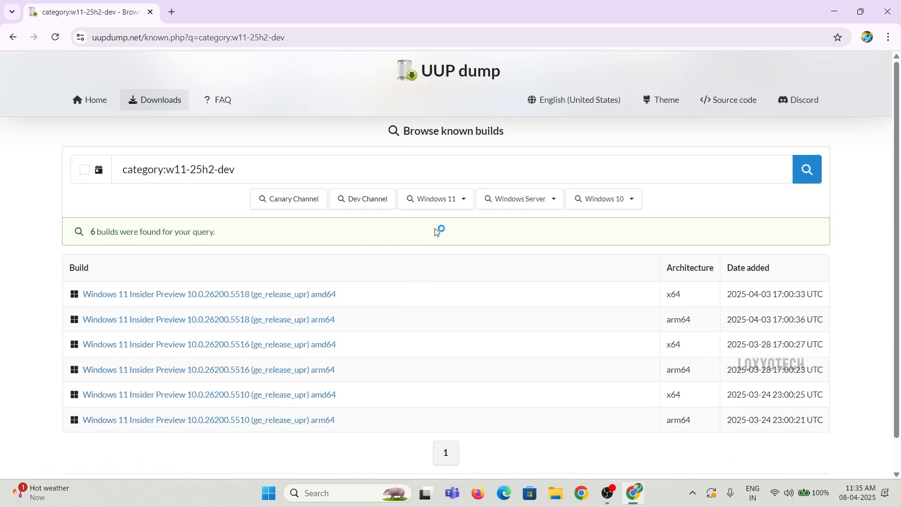
left_click(435, 199)
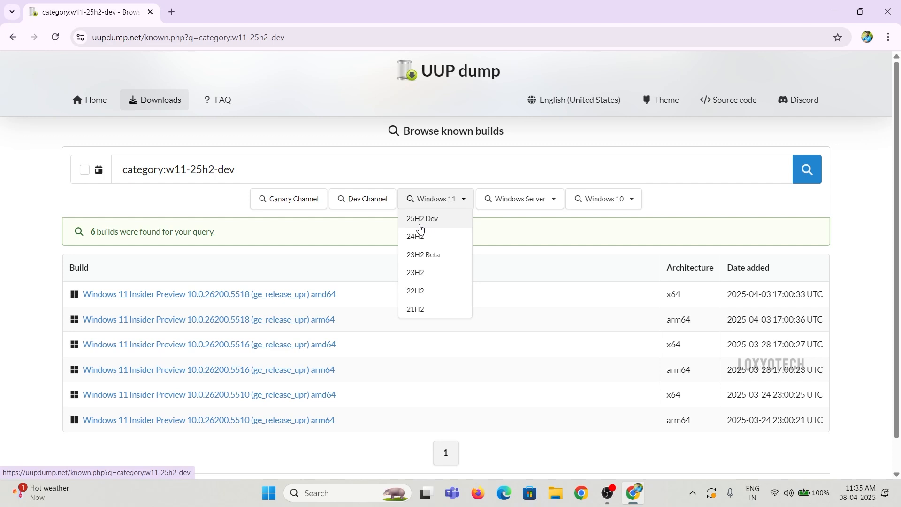
left_click(421, 219)
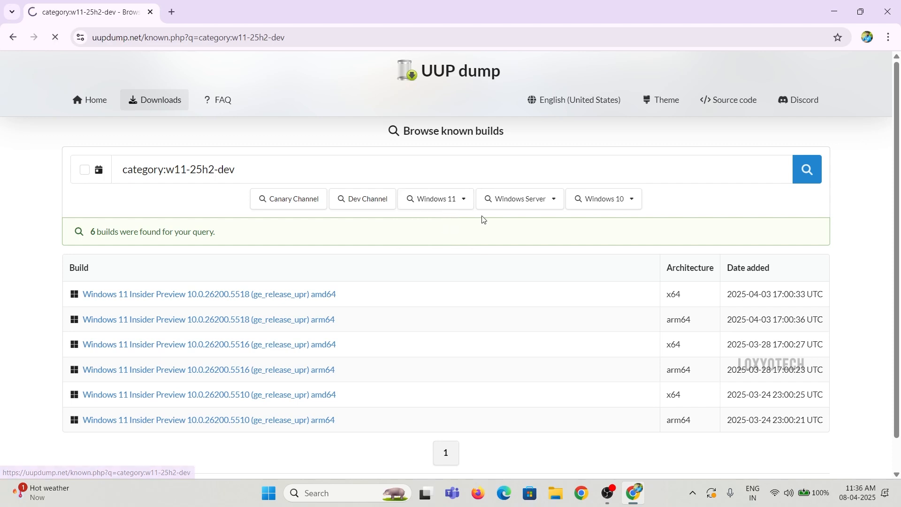
scroll("down", 3)
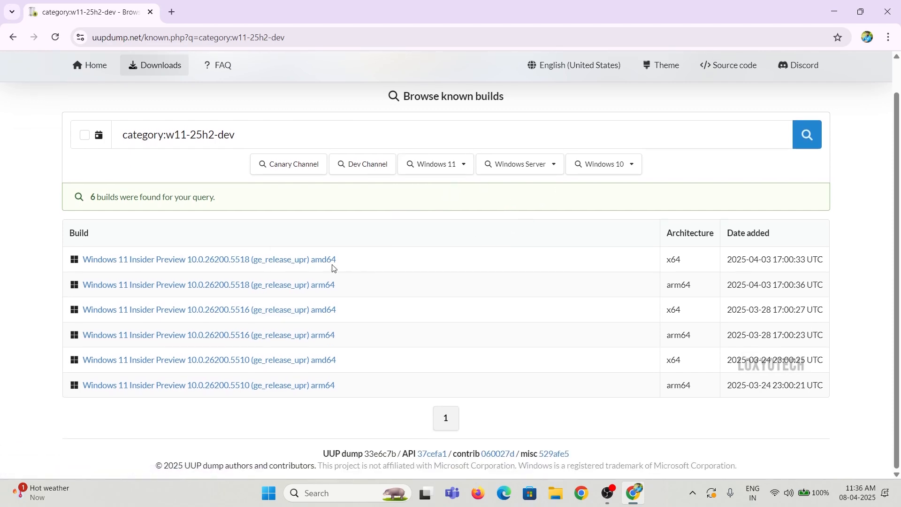
mouse_move(751, 258)
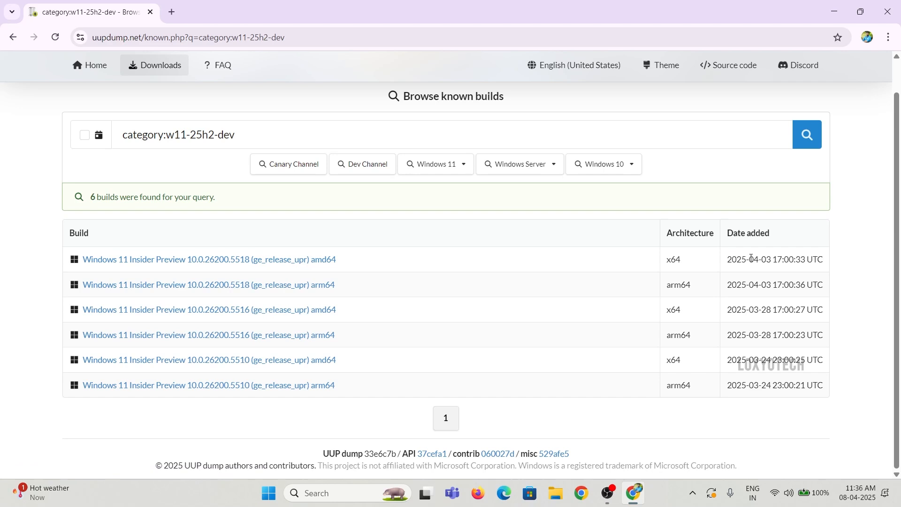
double_click(673, 259)
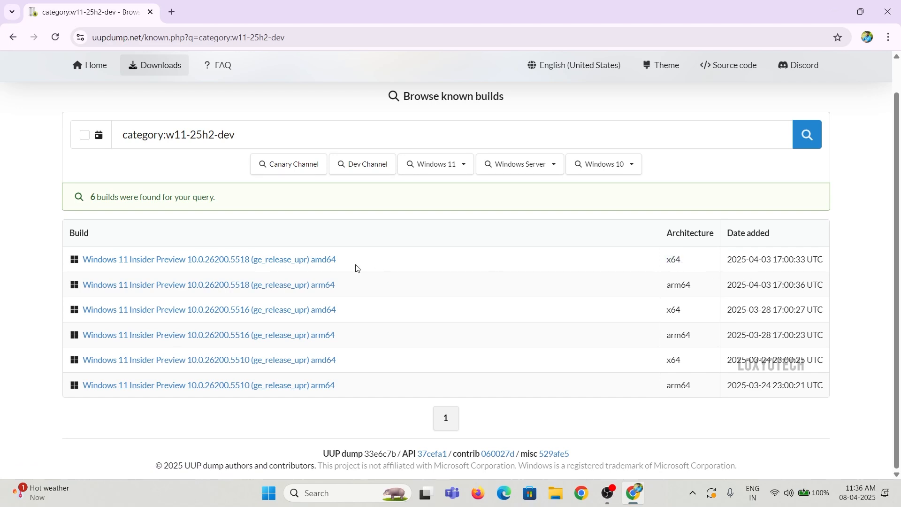
- Create the ISO package for build 26200.5518 amd64 in English with Home and Pro
left_click(208, 260)
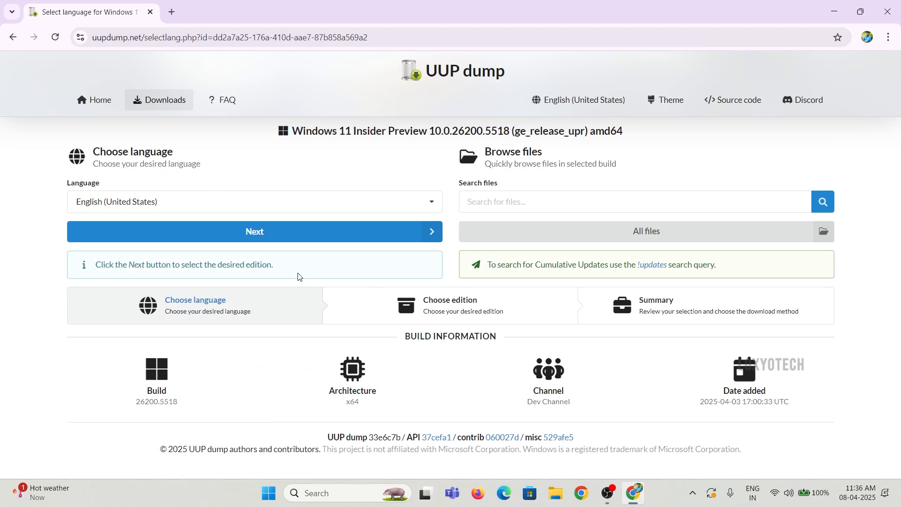
mouse_move(247, 282)
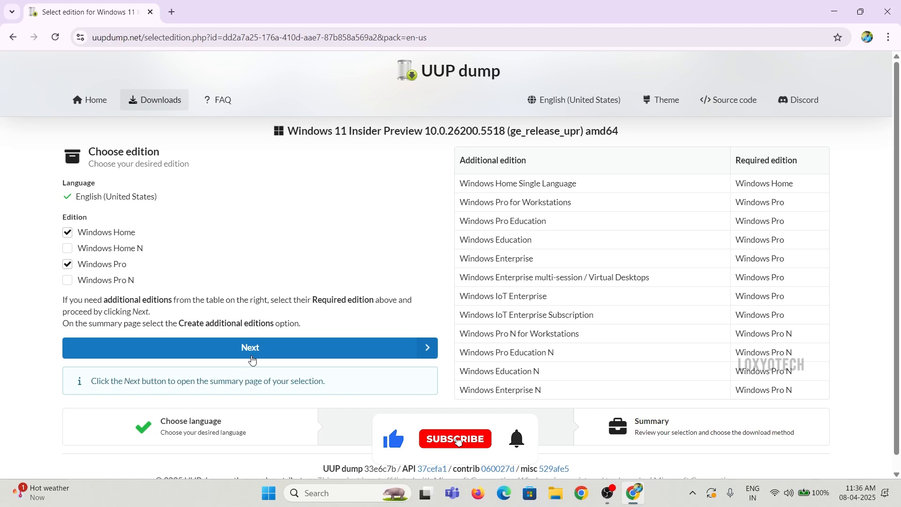
left_click(250, 348)
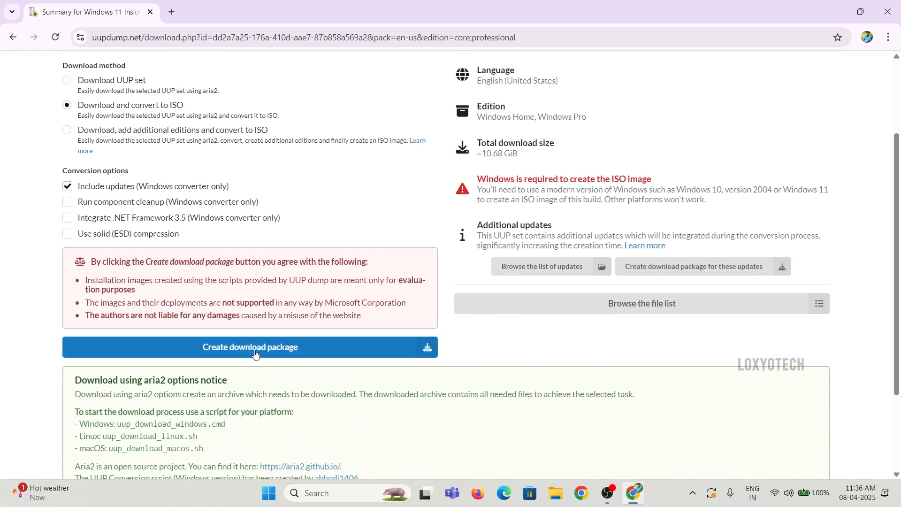
left_click(251, 347)
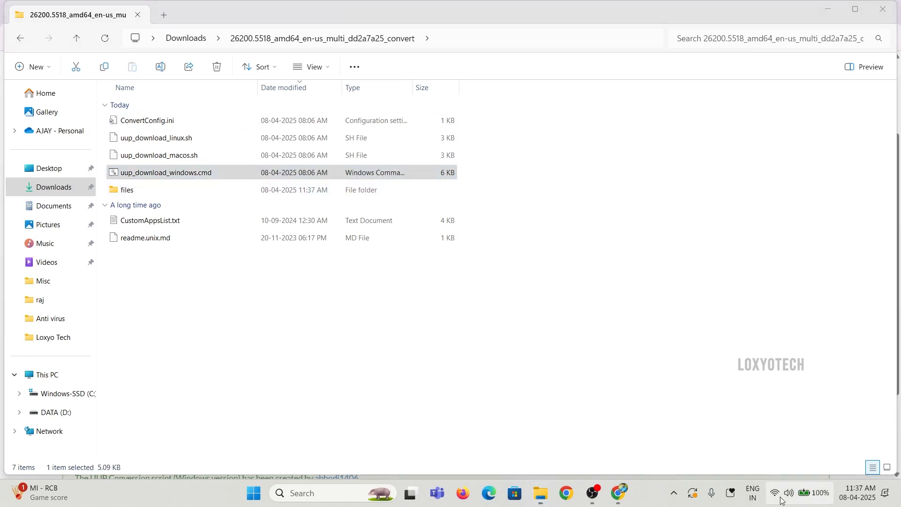
- Run uup_download_windows.cmd as administrator, then view Win11_25H2_Dev_x64.iso in D:\Win11
left_click(788, 493)
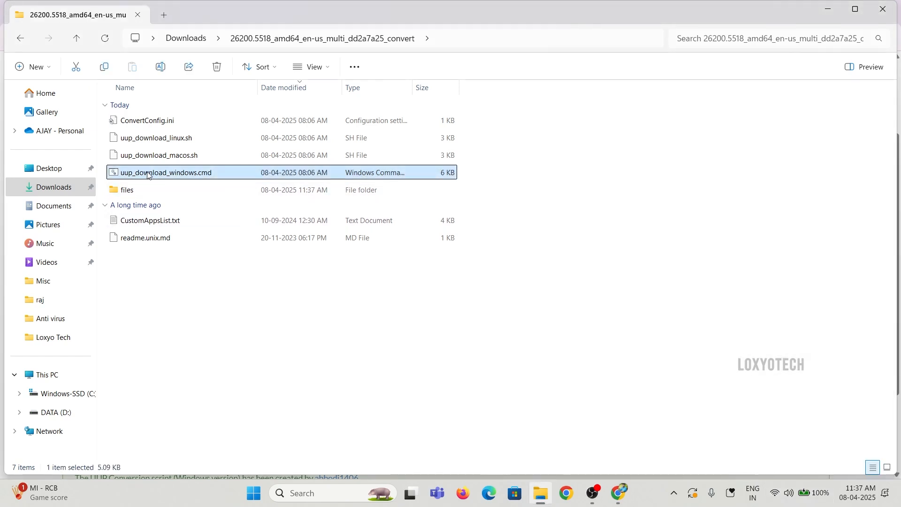
right_click(166, 172)
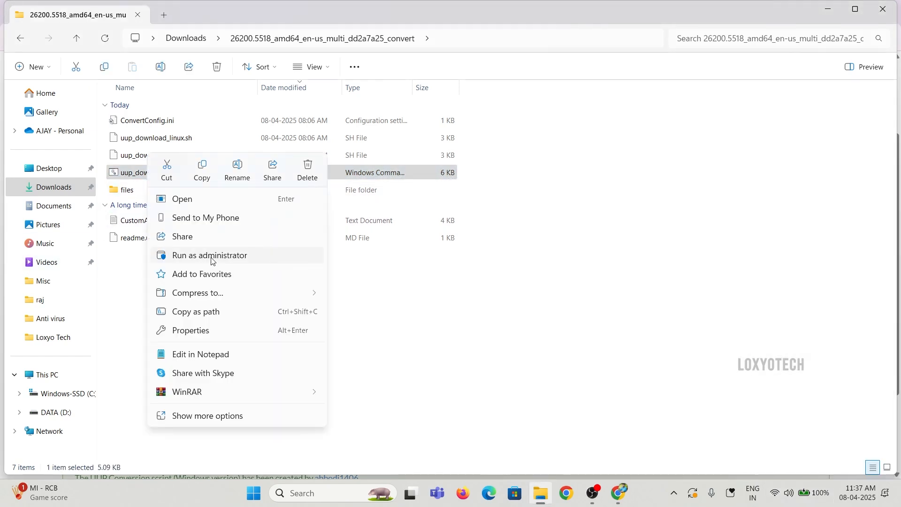
left_click(210, 255)
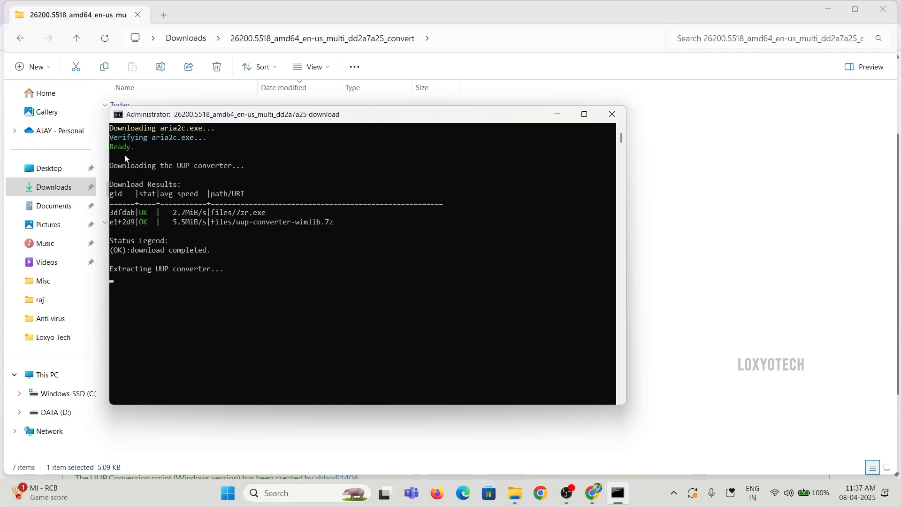
left_click(584, 114)
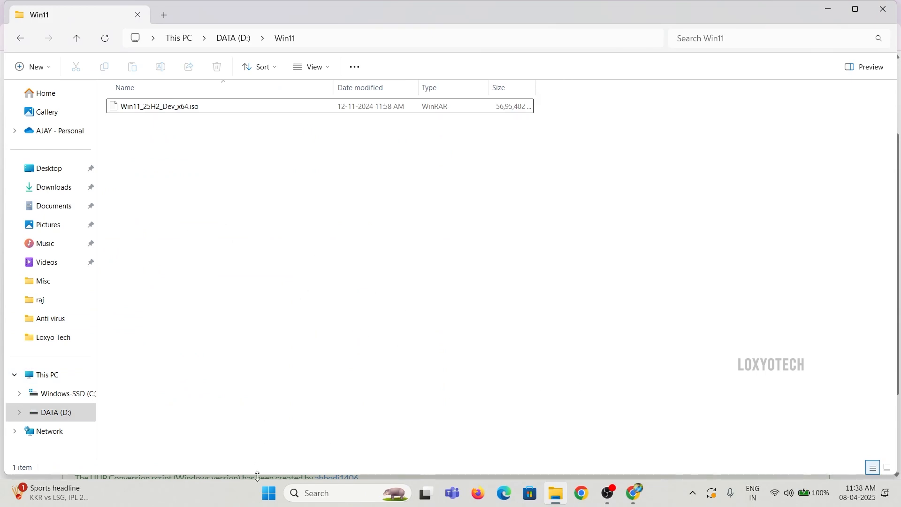
- In Rufus, choose Disk or ISO image and select Win11_25H2_Dev_x64.iso
left_click(268, 492)
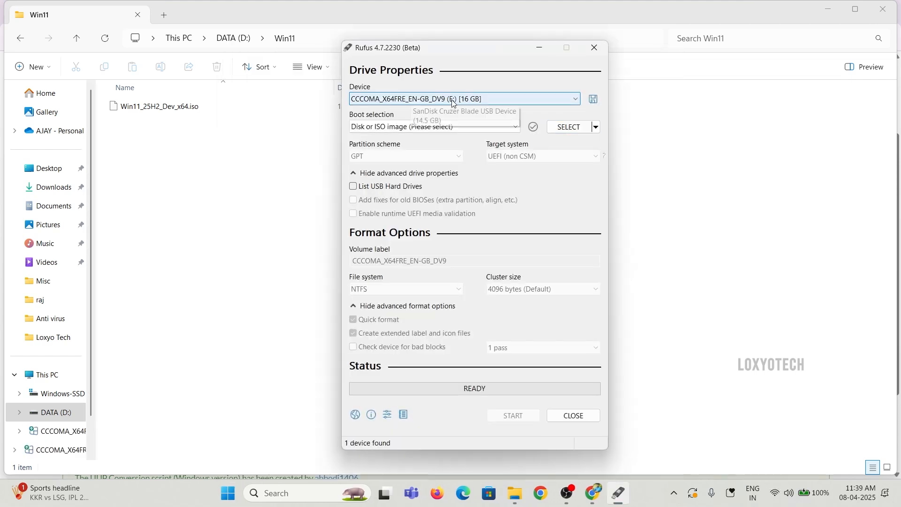
left_click(433, 126)
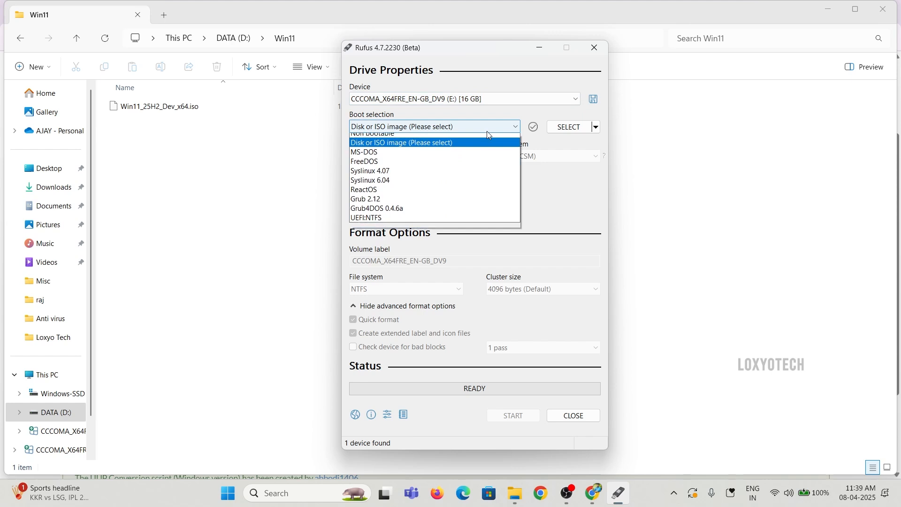
left_click(401, 141)
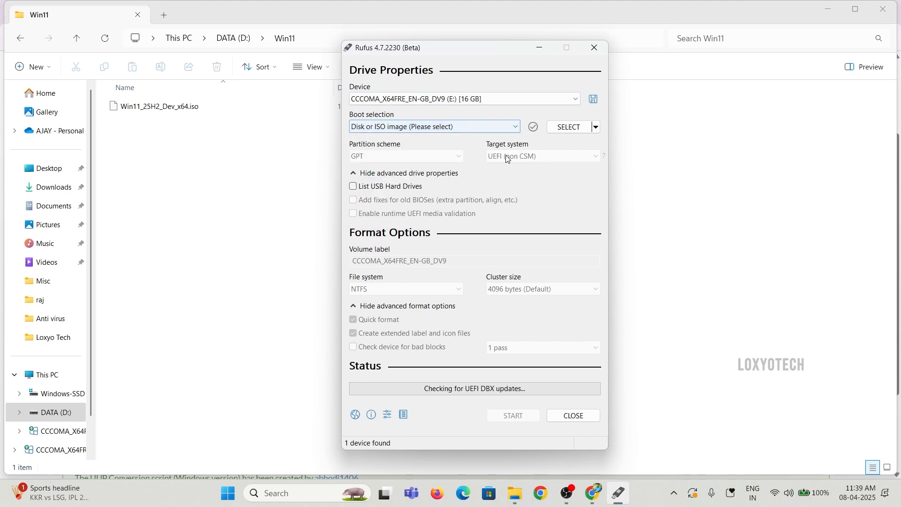
left_click(568, 126)
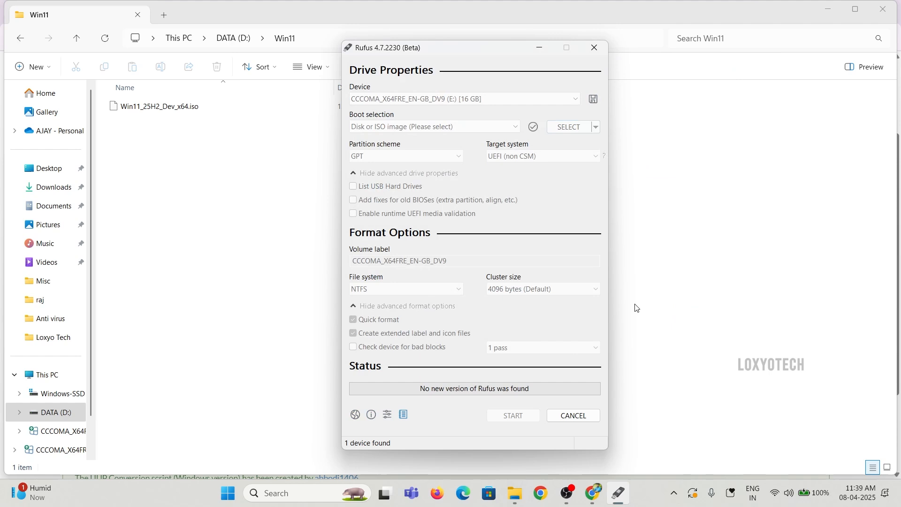
left_click(567, 127)
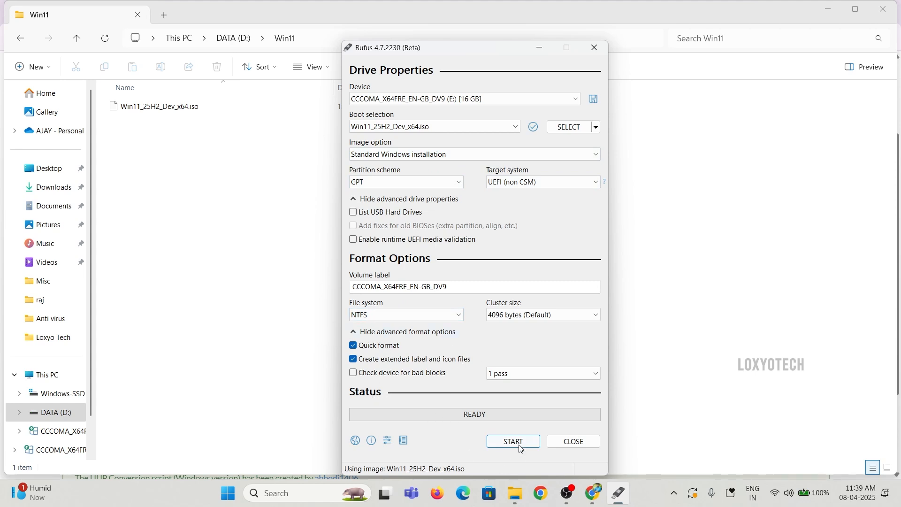
- Write the ISO to the 16 GB USB, removing TPM, Secure Boot and online-account requirements
left_click(512, 441)
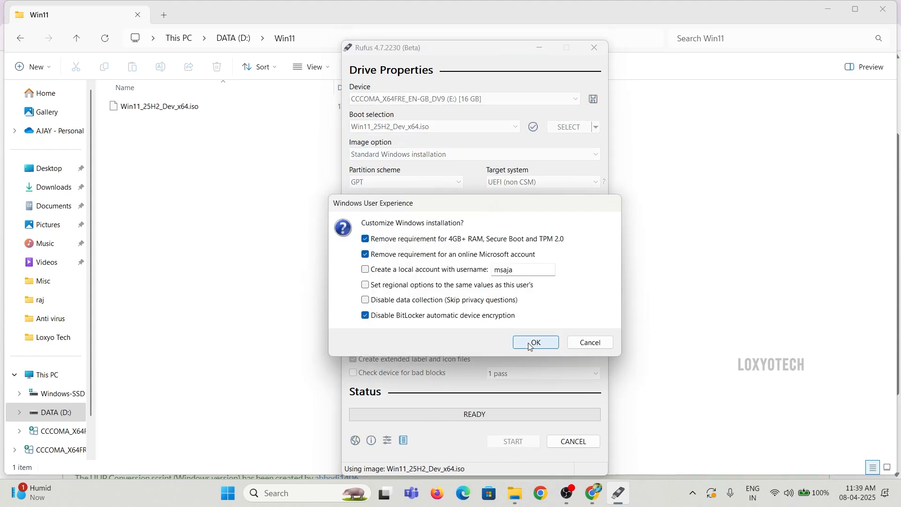
left_click(535, 342)
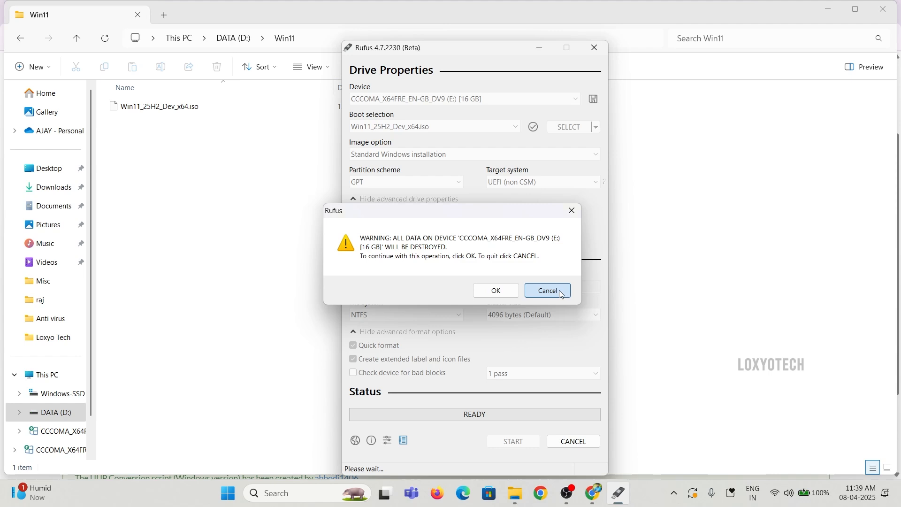
left_click(544, 290)
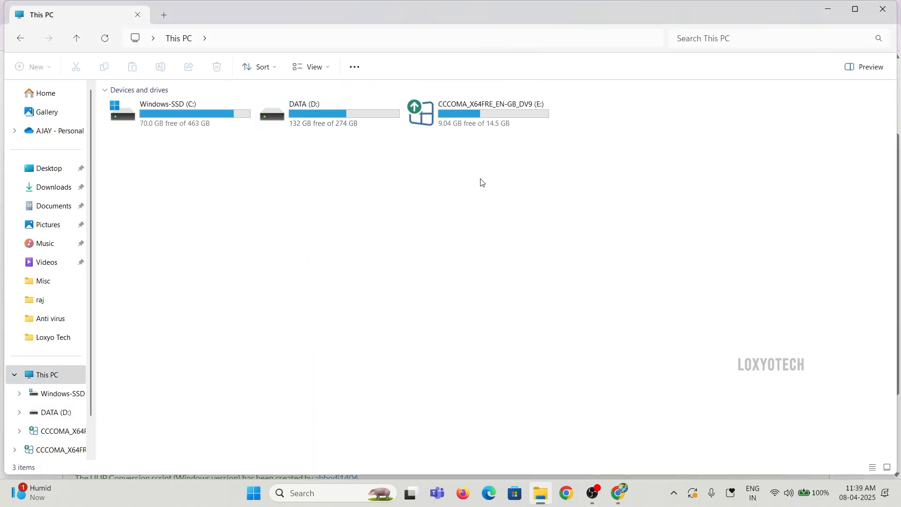
- Open the CCCOMA_X64FRE_EN-GB_DV9 (E:) USB drive and run setup.exe
left_click(477, 114)
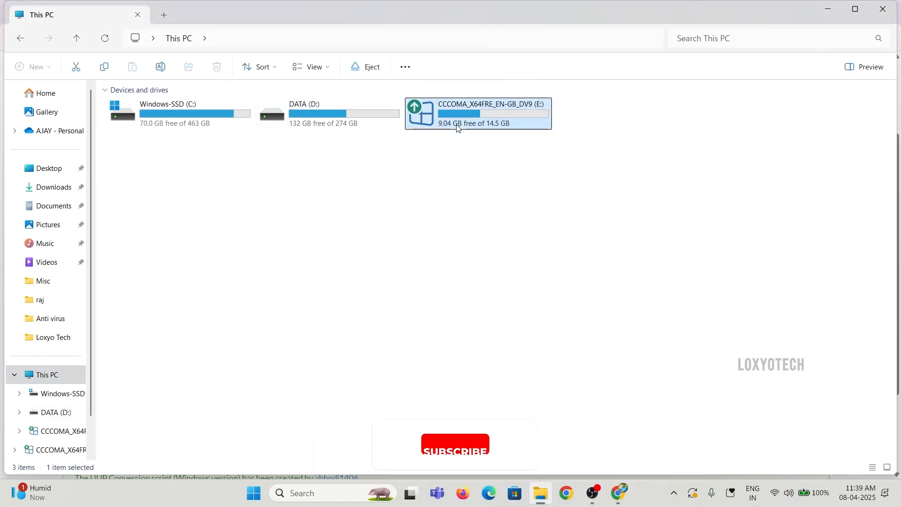
double_click(477, 113)
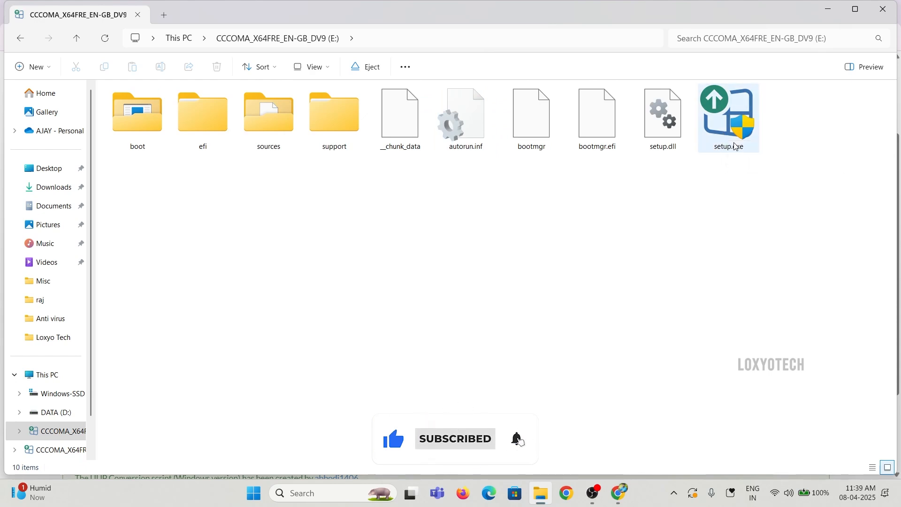
left_click(727, 118)
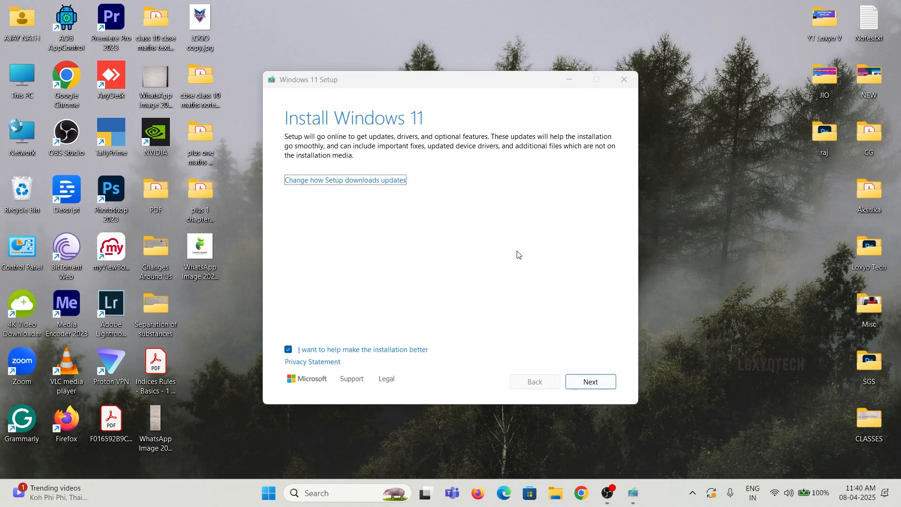
mouse_move(329, 189)
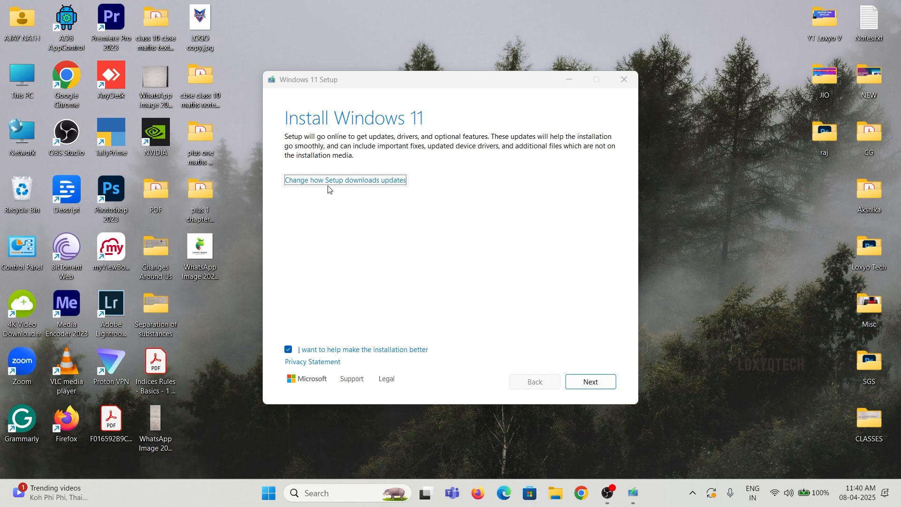
- Set Setup's update download option to 'Not right now' and continue
left_click(345, 180)
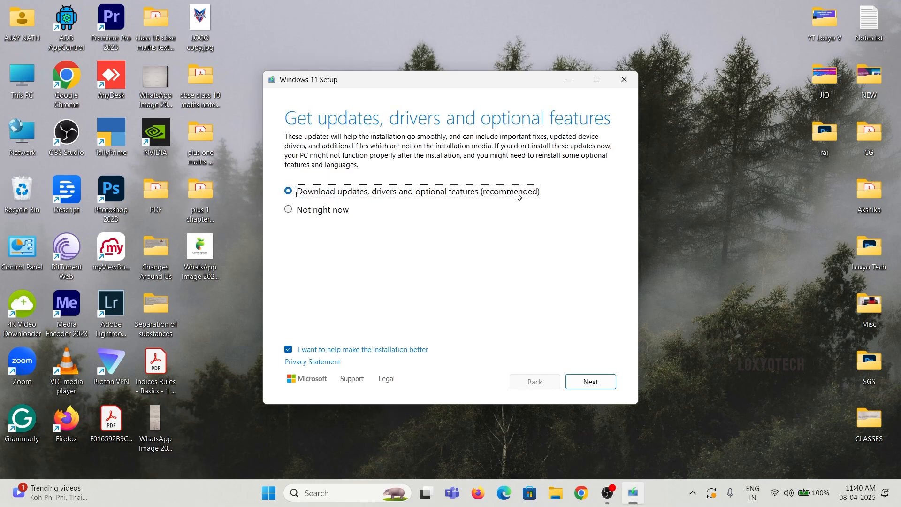
left_click(289, 209)
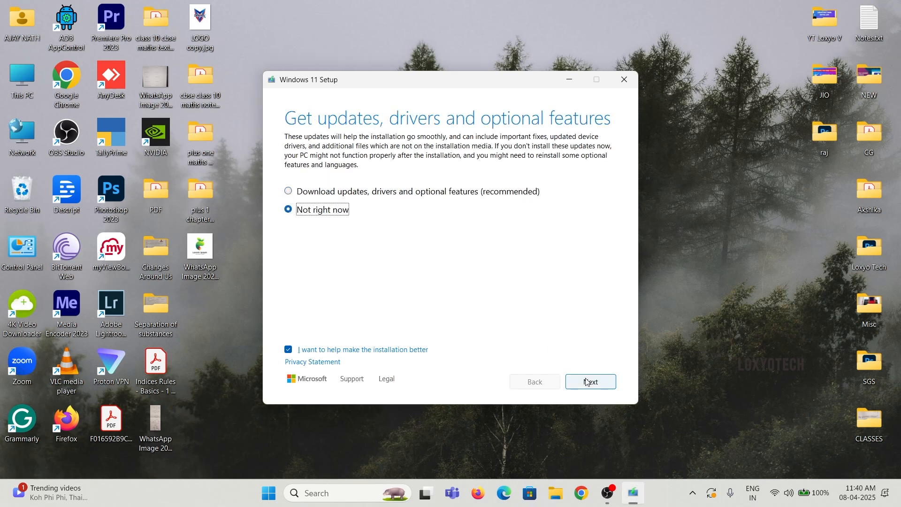
left_click(590, 381)
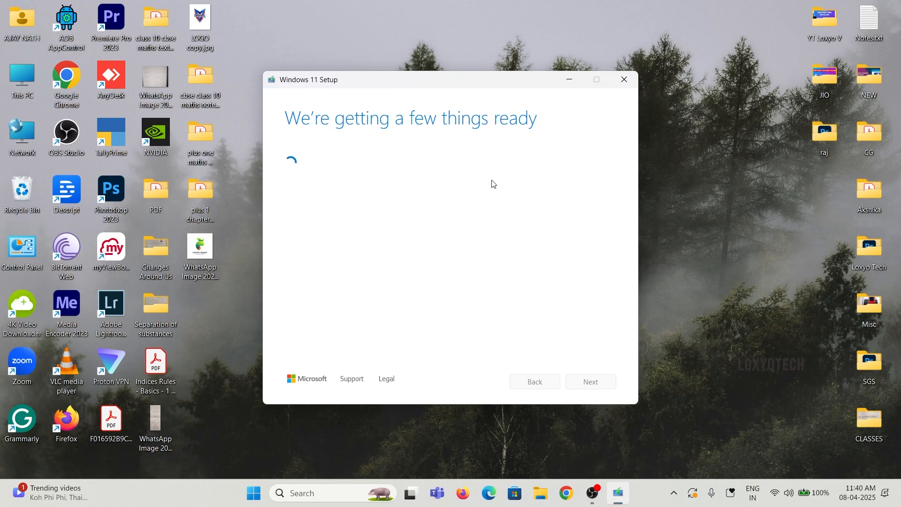
mouse_move(477, 204)
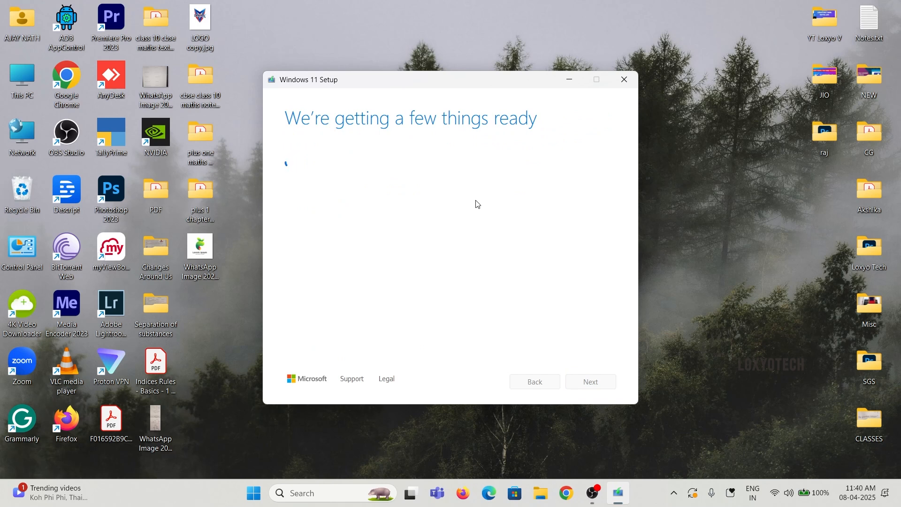